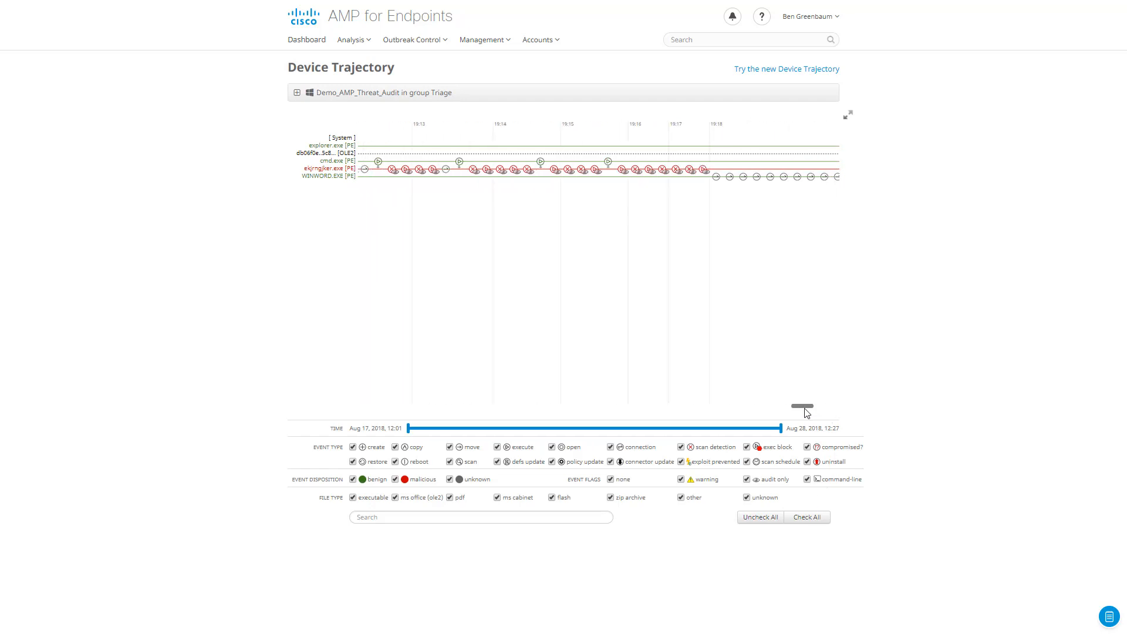
- Leave Device Trajectory and return to the 38-observable Threat Response investigation
drag(801, 407, 761, 406)
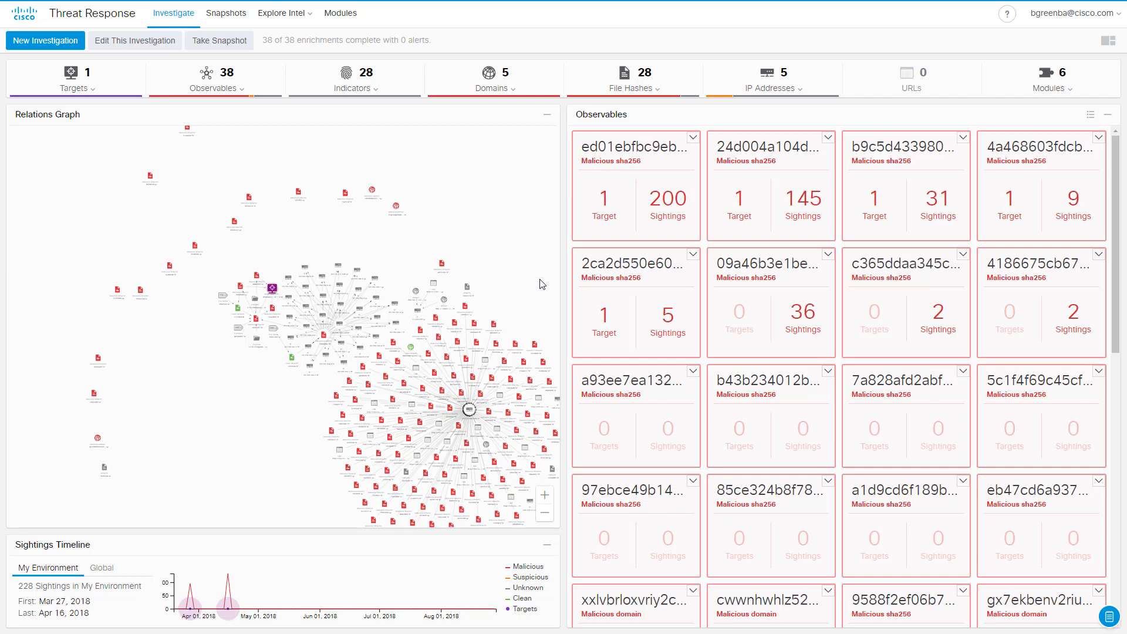
- Bring up the Talos post 'Olympic Destroyer Takes Aim At Winter Olympics'
drag(541, 284, 515, 422)
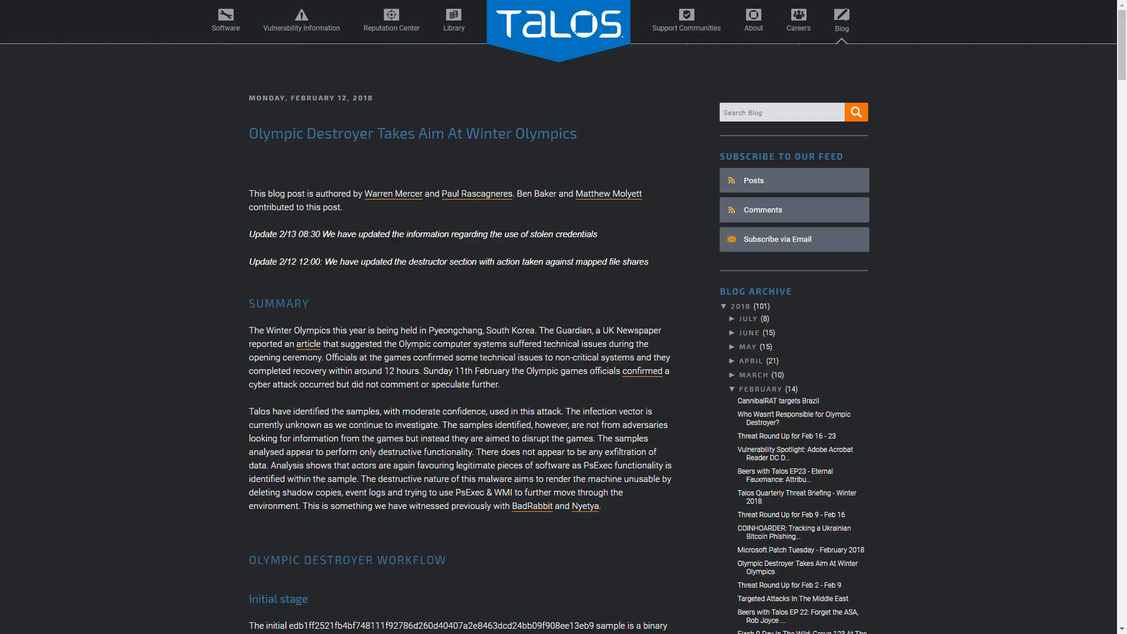
- Scroll down to the post's IOCS section and select the Olympic Destroyer hash list
scroll(down, 3)
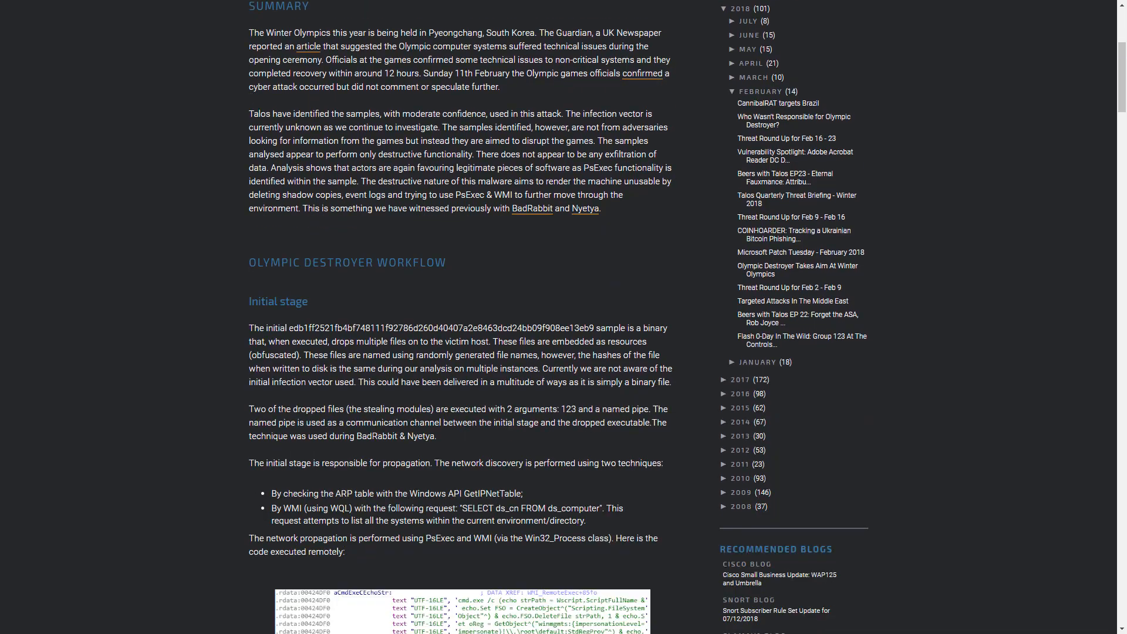
scroll(down, 3)
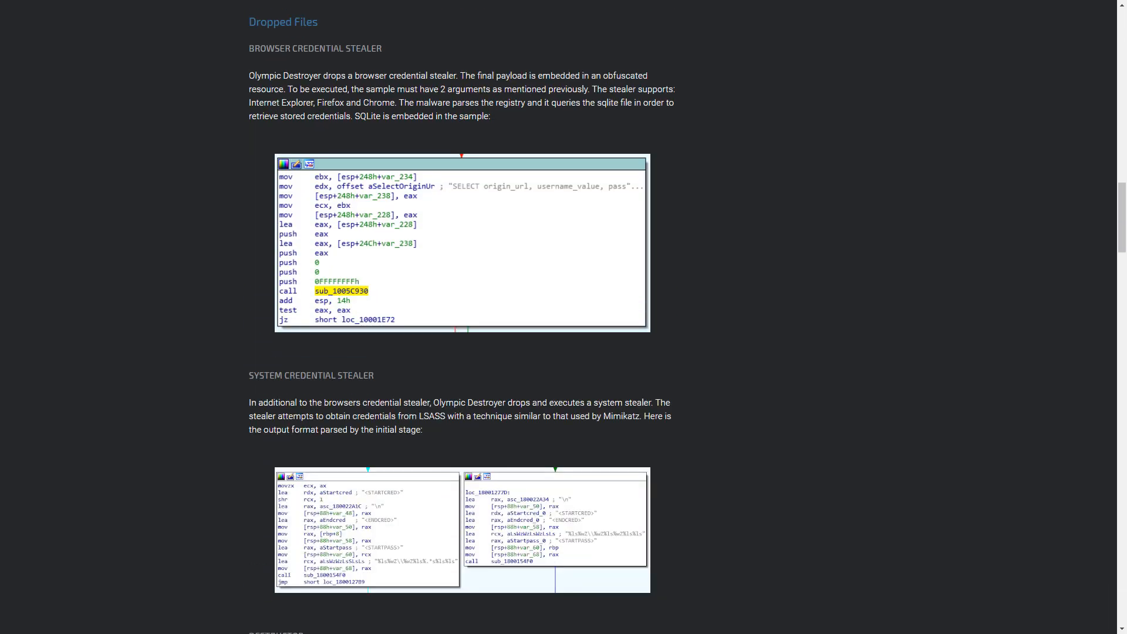
scroll(down, 3)
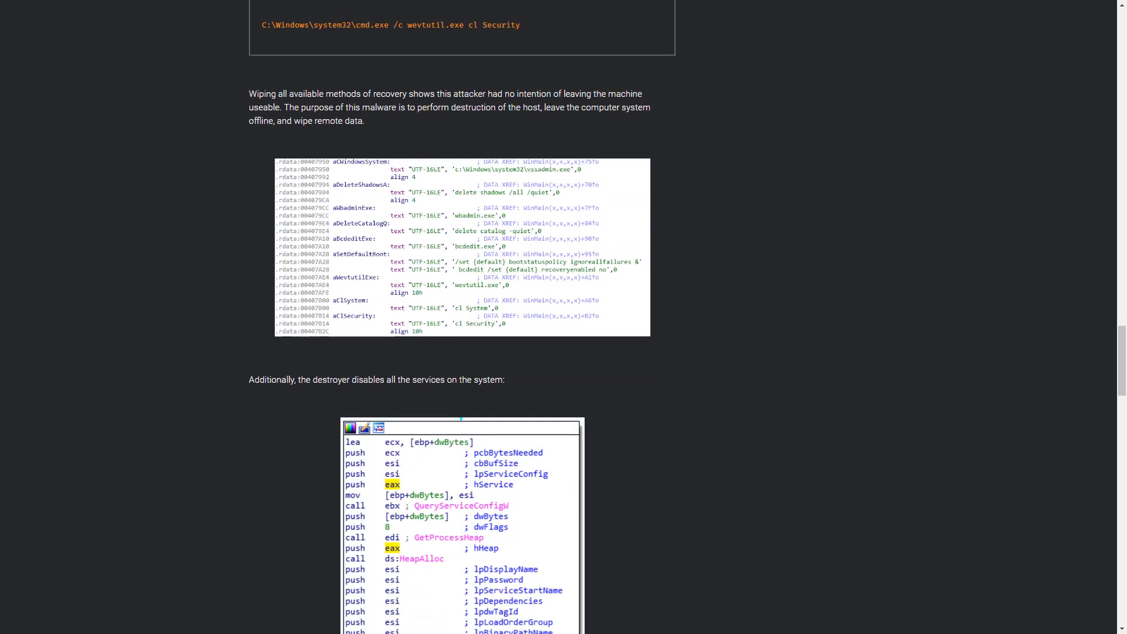
scroll(down, 3)
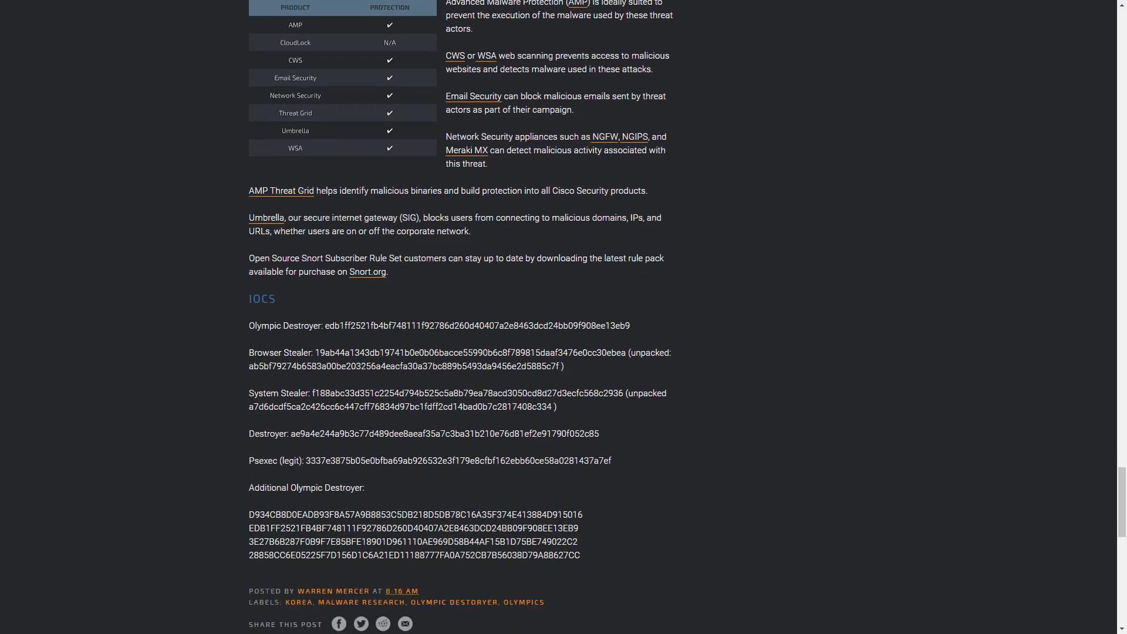
scroll(down, 3)
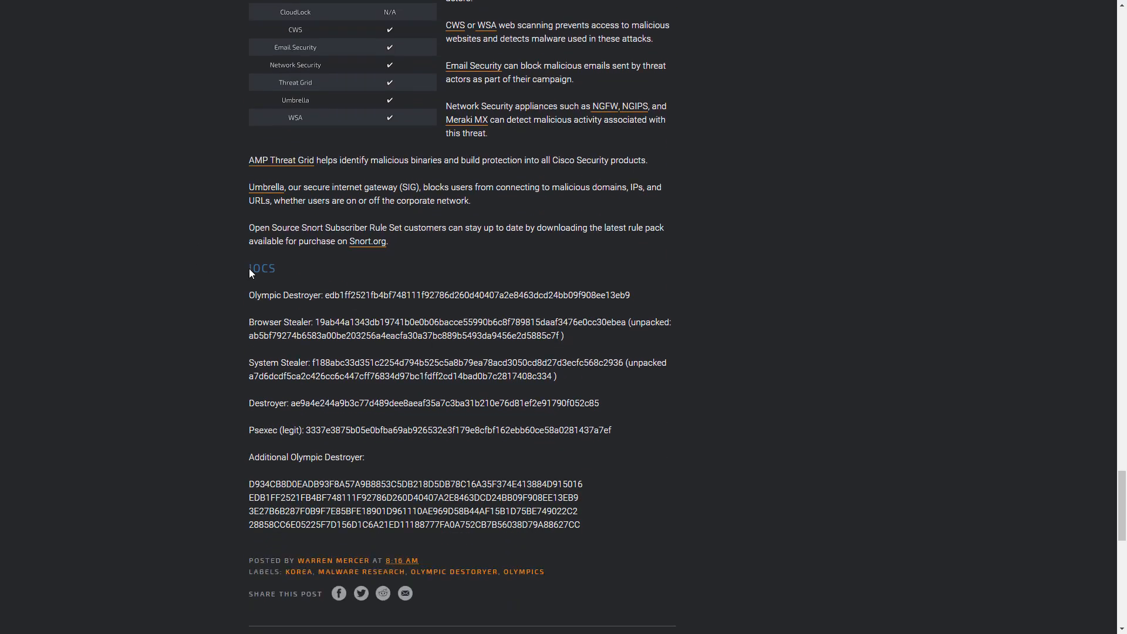
drag(248, 268, 597, 525)
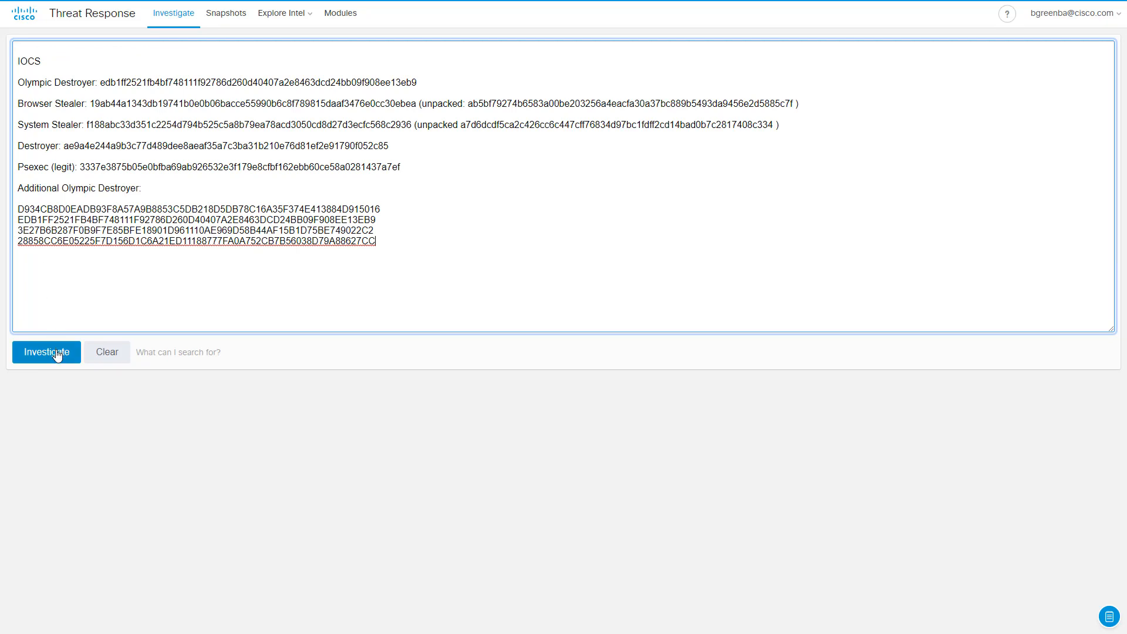
- Investigate the pasted IOC hashes, yielding 10 file-hash observables and 5 indicators
click(46, 352)
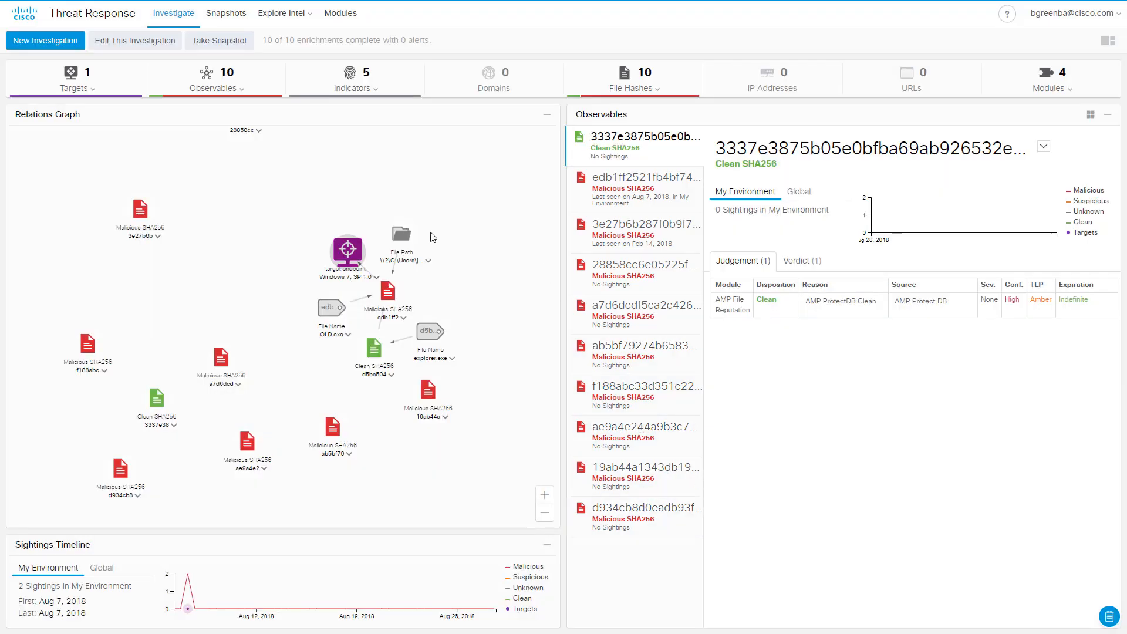
- Pull the endpoint and edb1ff2 nodes apart, then inspect the explorer.exe and file path nodes
drag(347, 249, 324, 208)
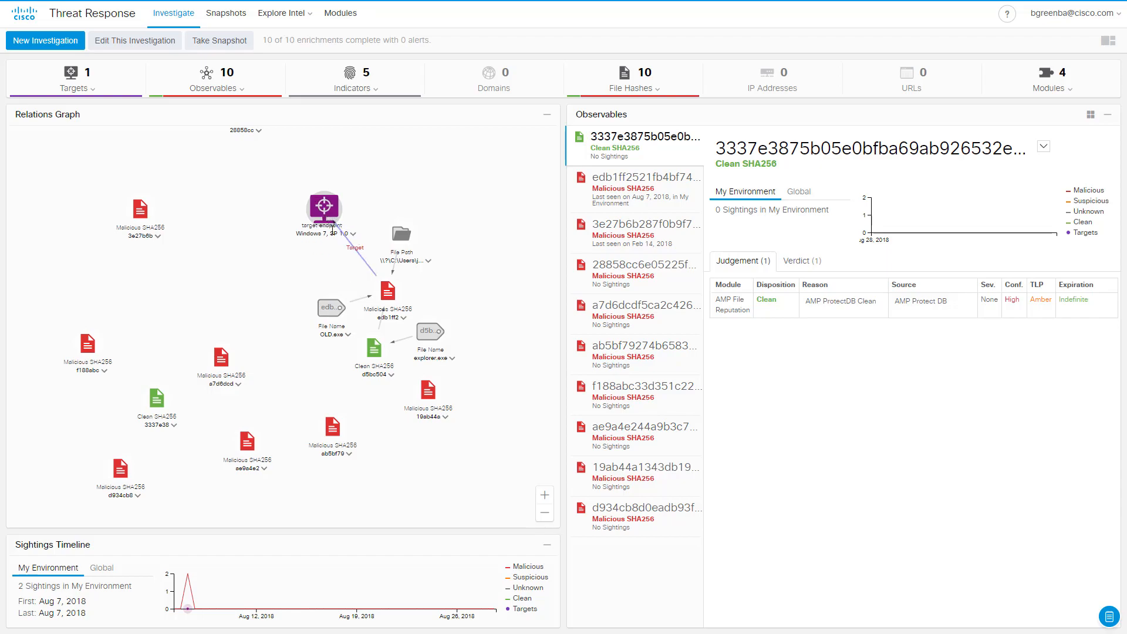
click(323, 208)
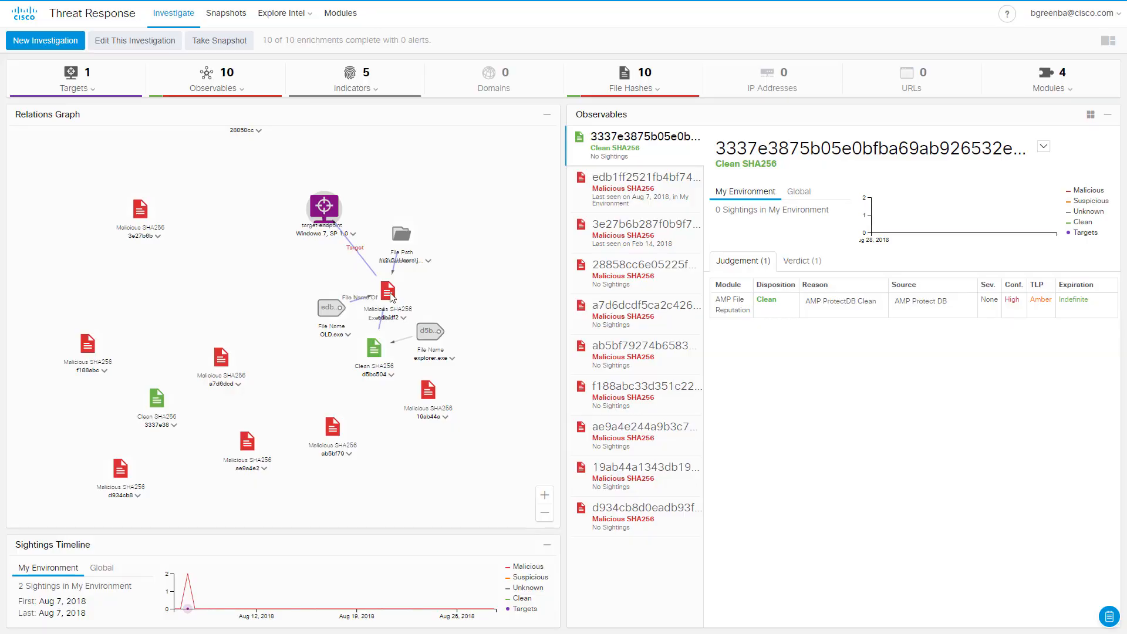
drag(388, 291, 357, 253)
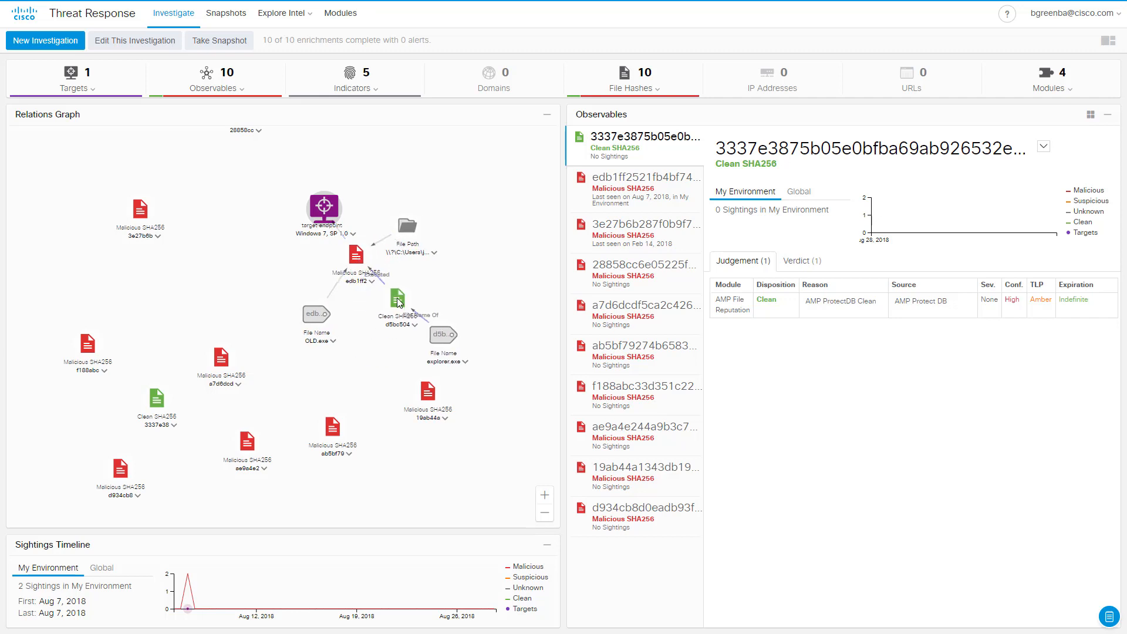
click(443, 335)
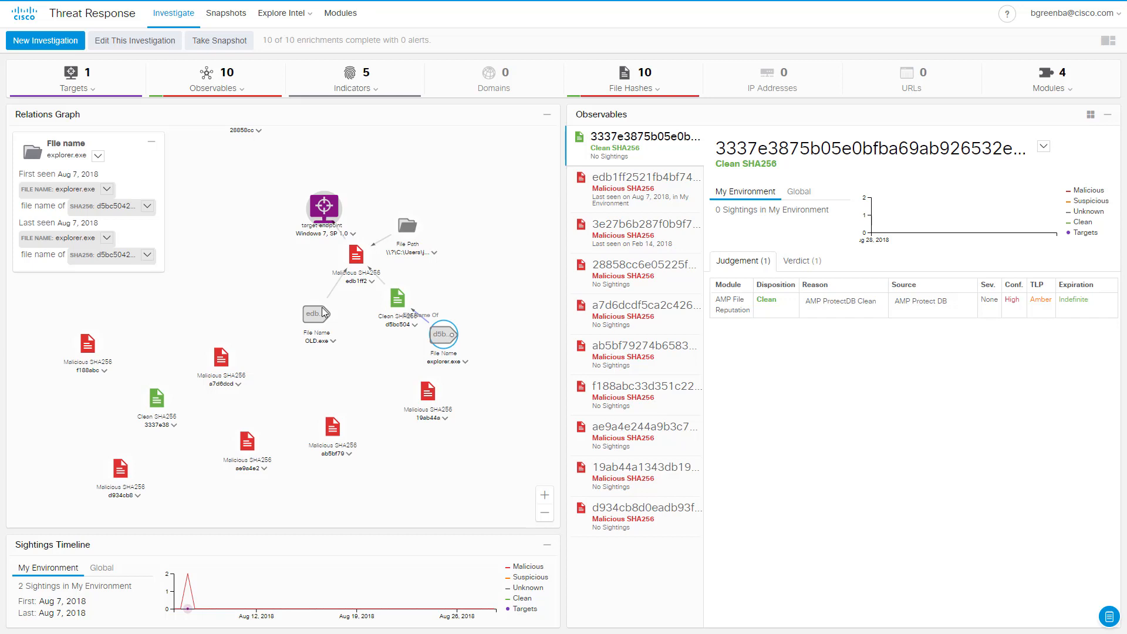
click(406, 223)
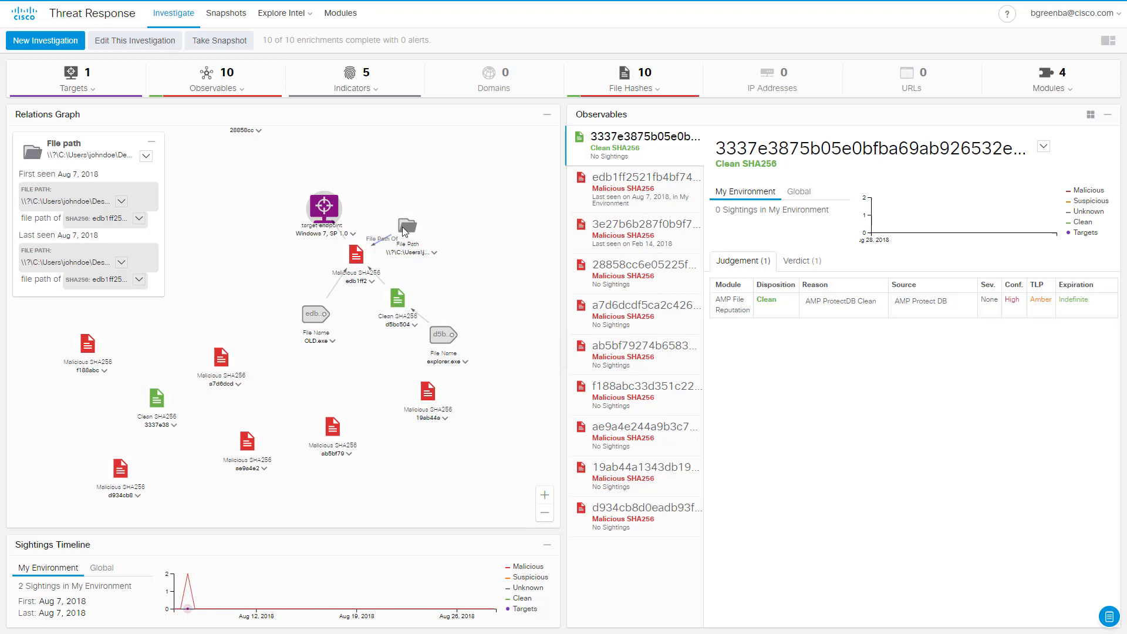
click(645, 177)
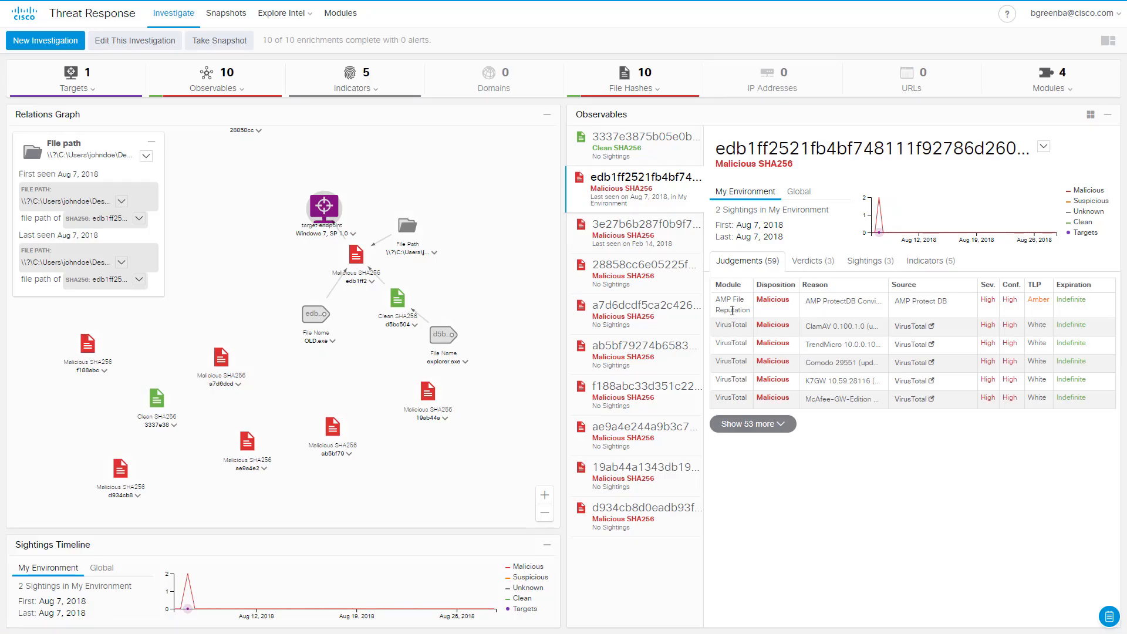
- Expand edb1ff2's 59 judgements, scroll to AMP Threat Grid, then collapse the list
click(751, 423)
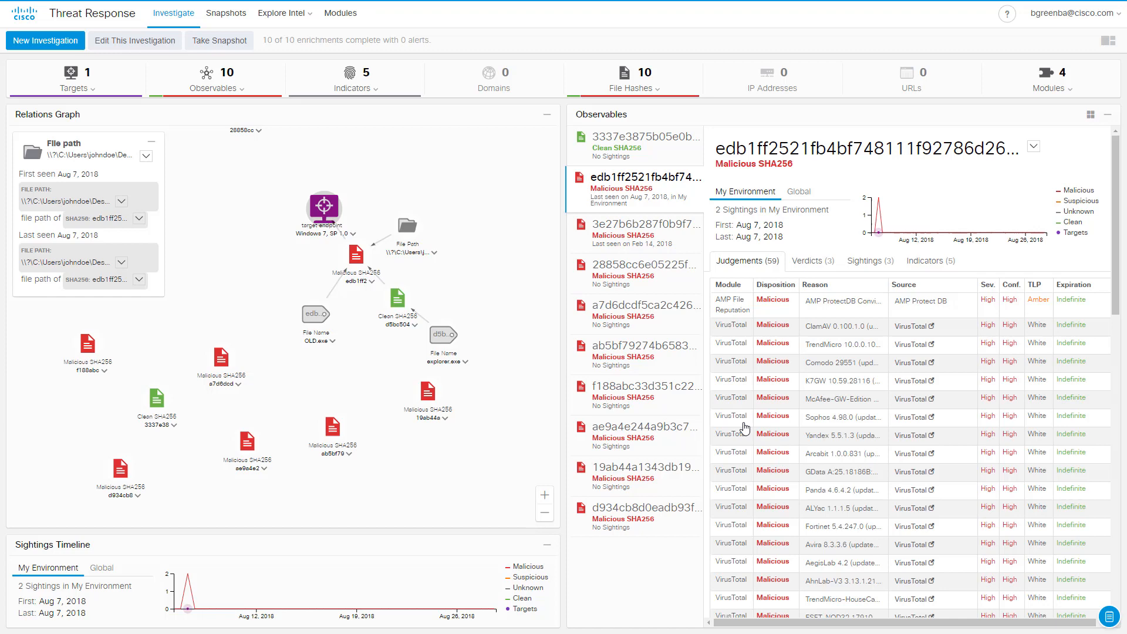
scroll(down, 3)
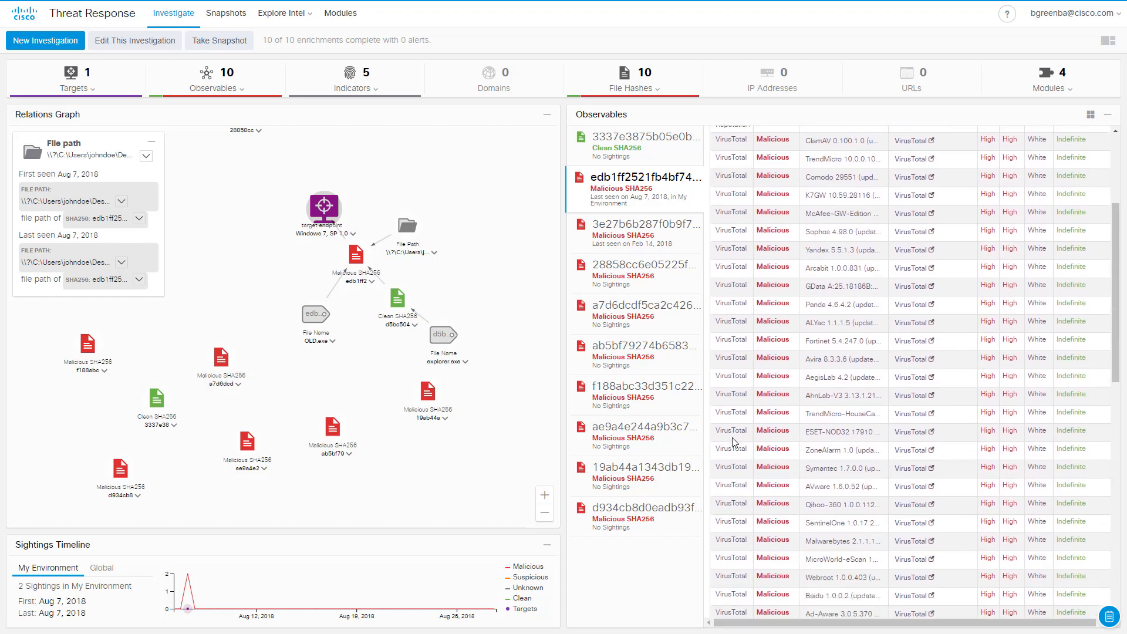
scroll(down, 3)
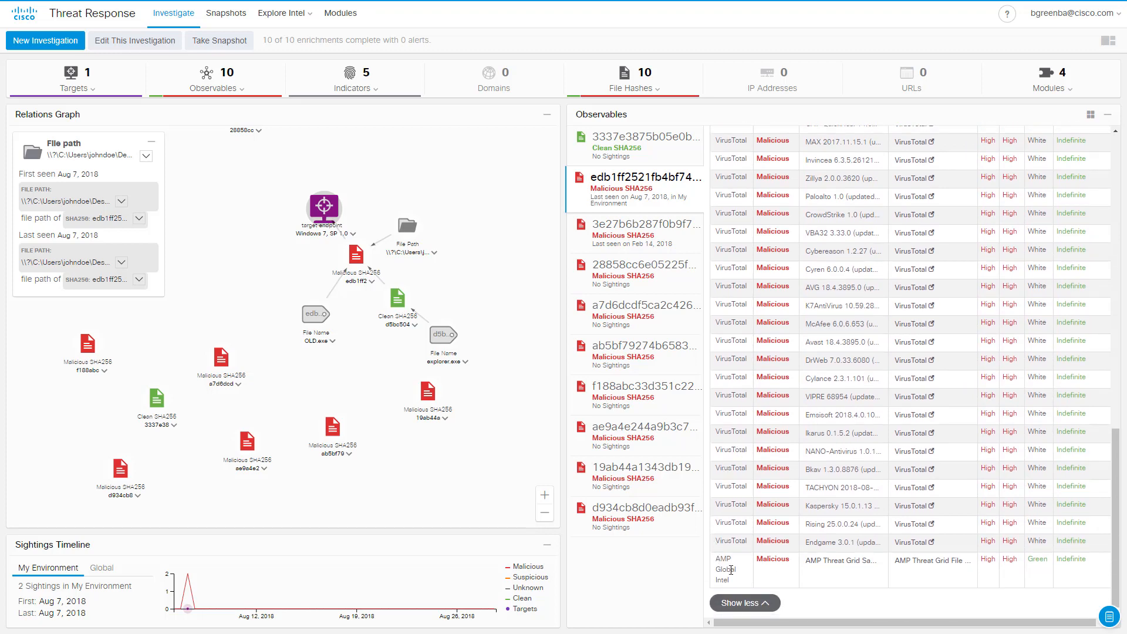
click(644, 176)
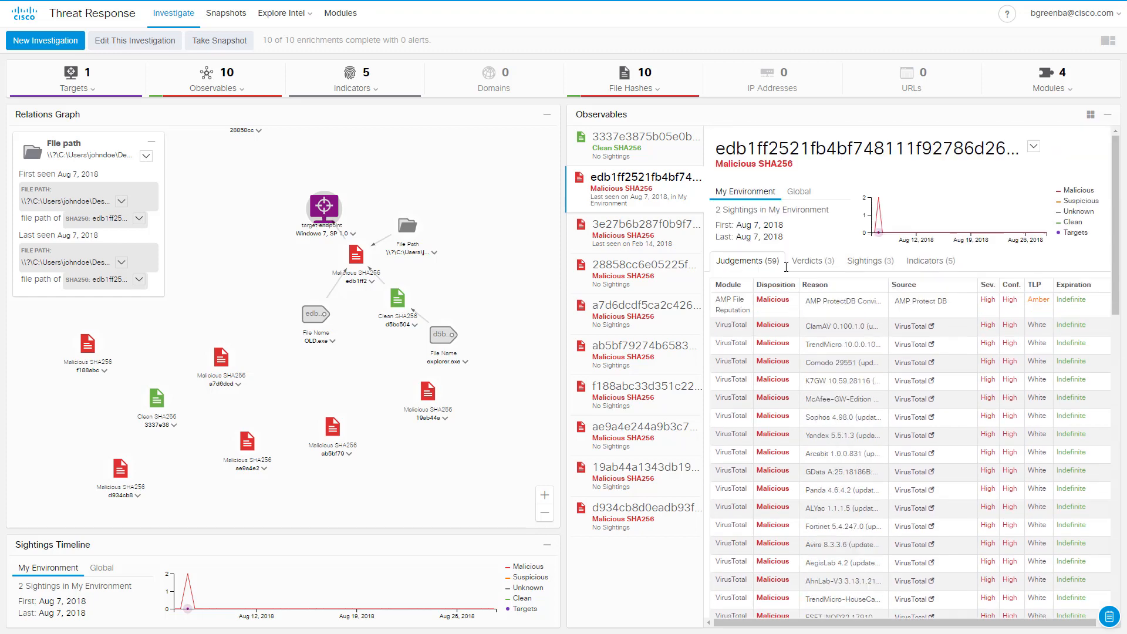
- Show edb1ff2's 3 malicious verdicts, then its 3 sightings including the quarantine
click(811, 260)
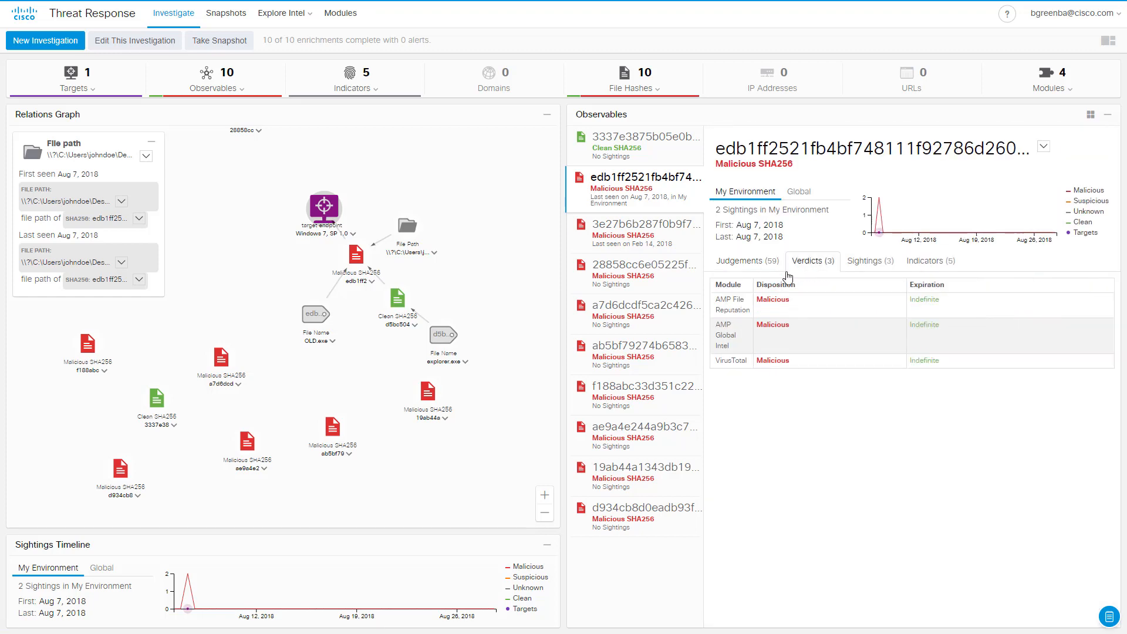
mouse_move(794, 369)
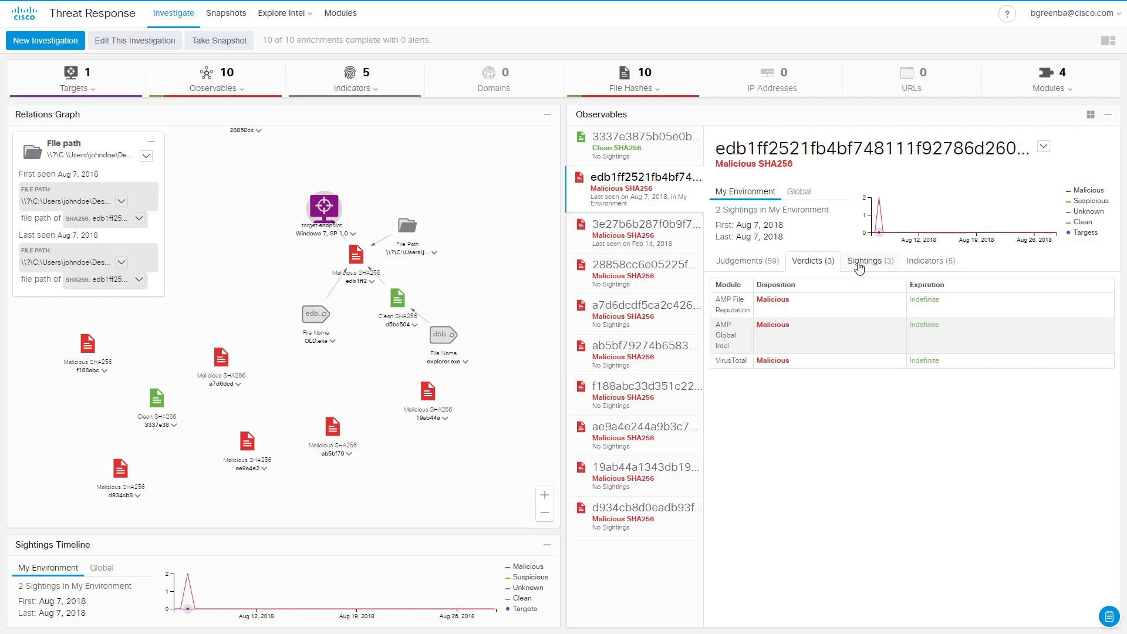
click(868, 260)
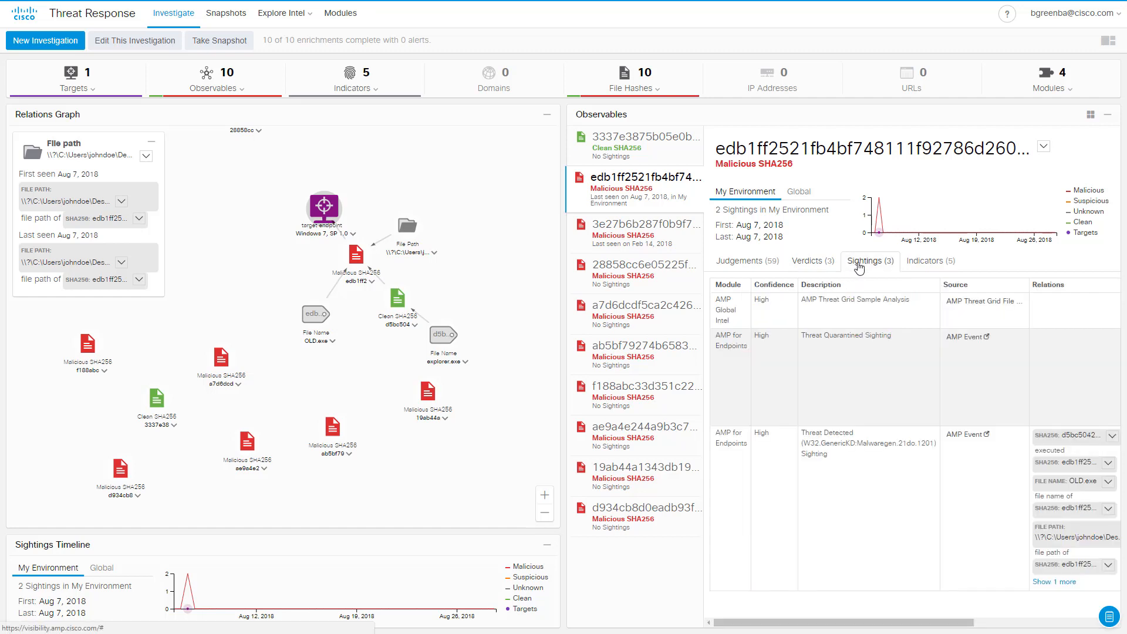
mouse_move(825, 340)
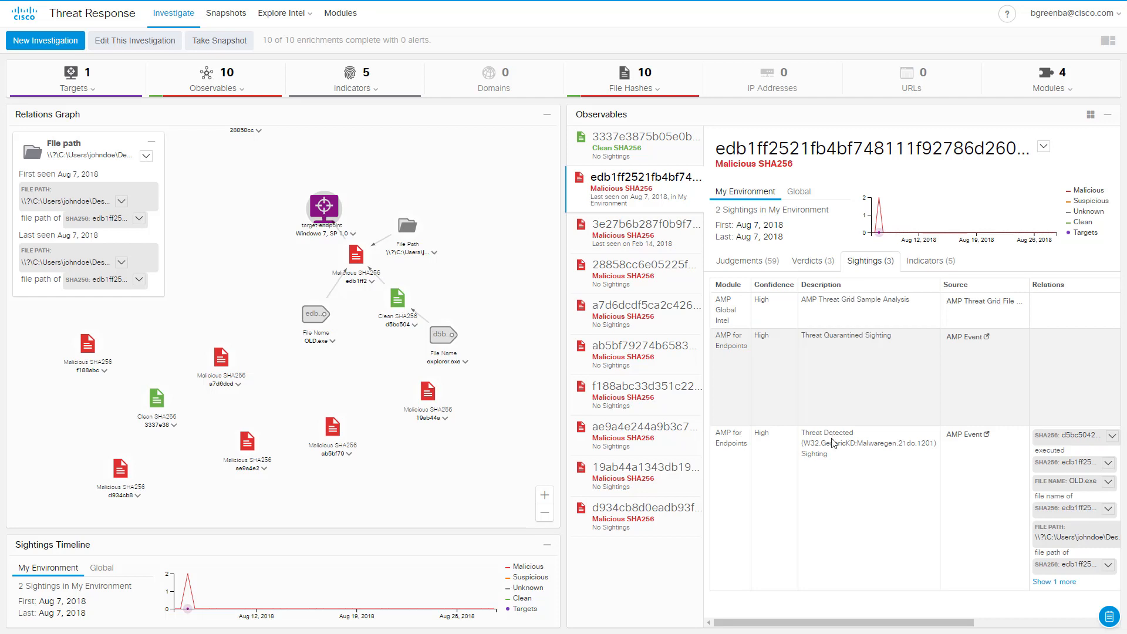
mouse_move(851, 310)
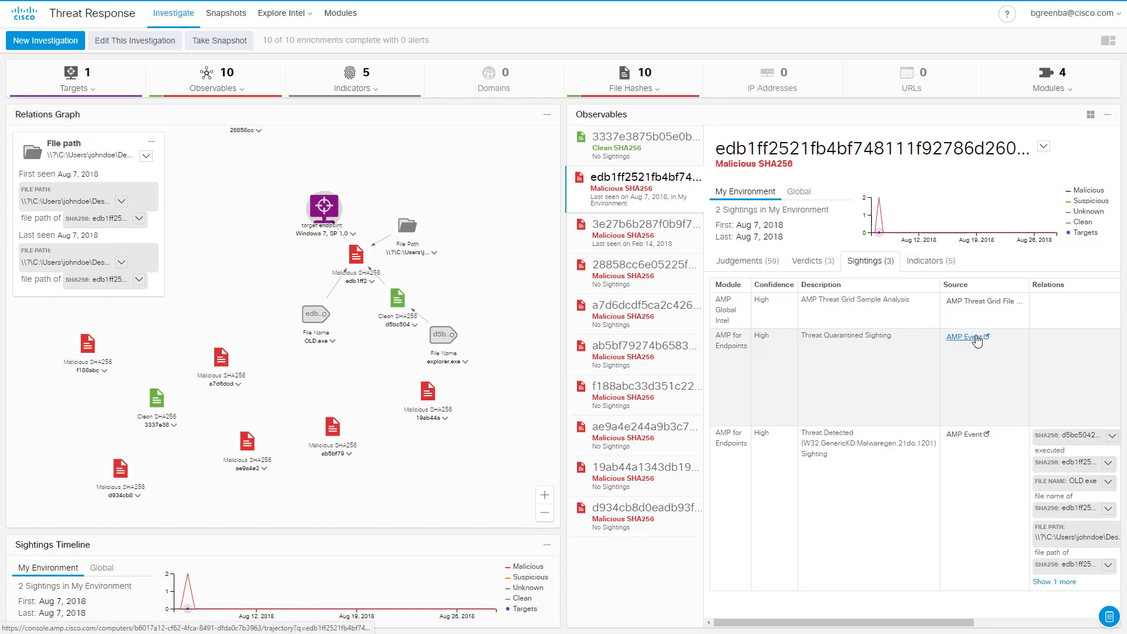
mouse_move(966, 336)
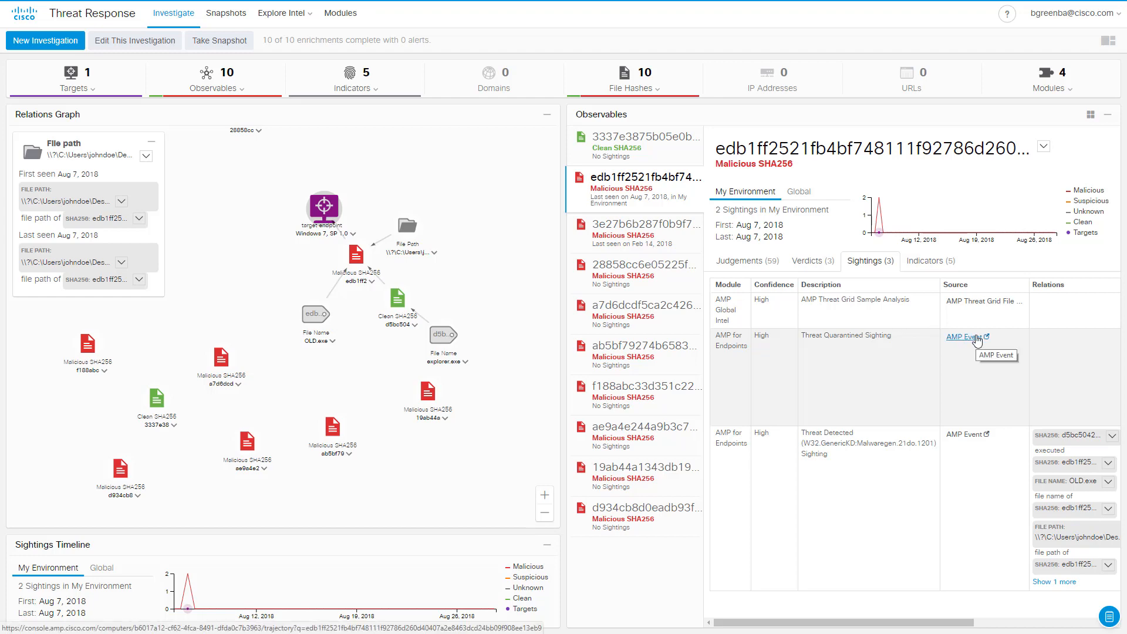
- Open the quarantined sighting in Device Trajectory and view OLD.exe's W32.GenericKD:Malwaregen detection
click(963, 336)
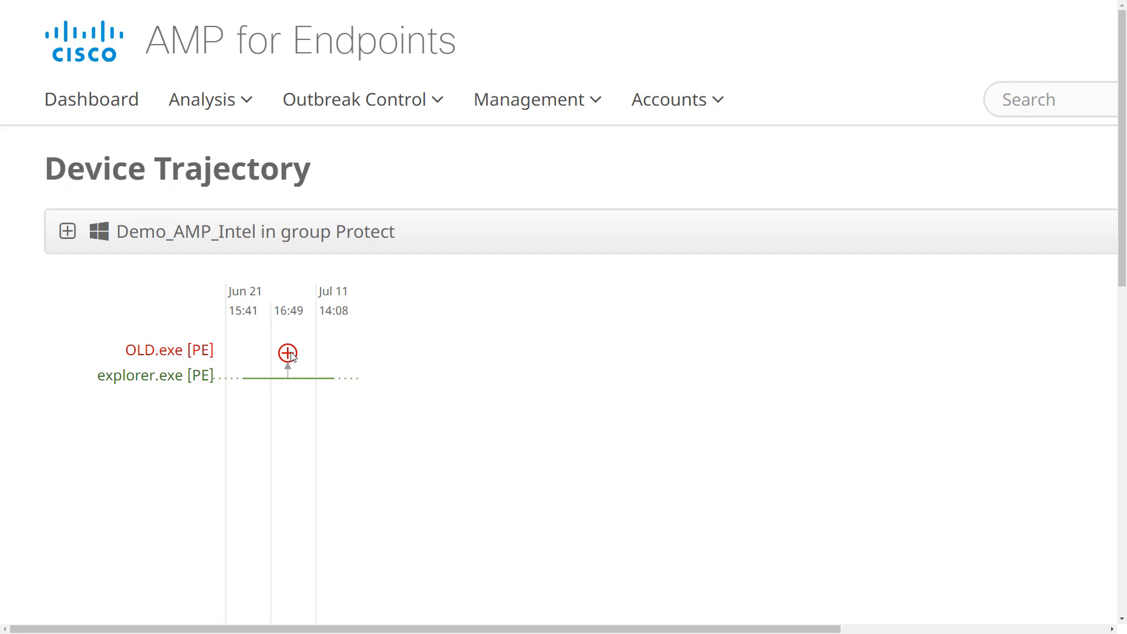
click(287, 353)
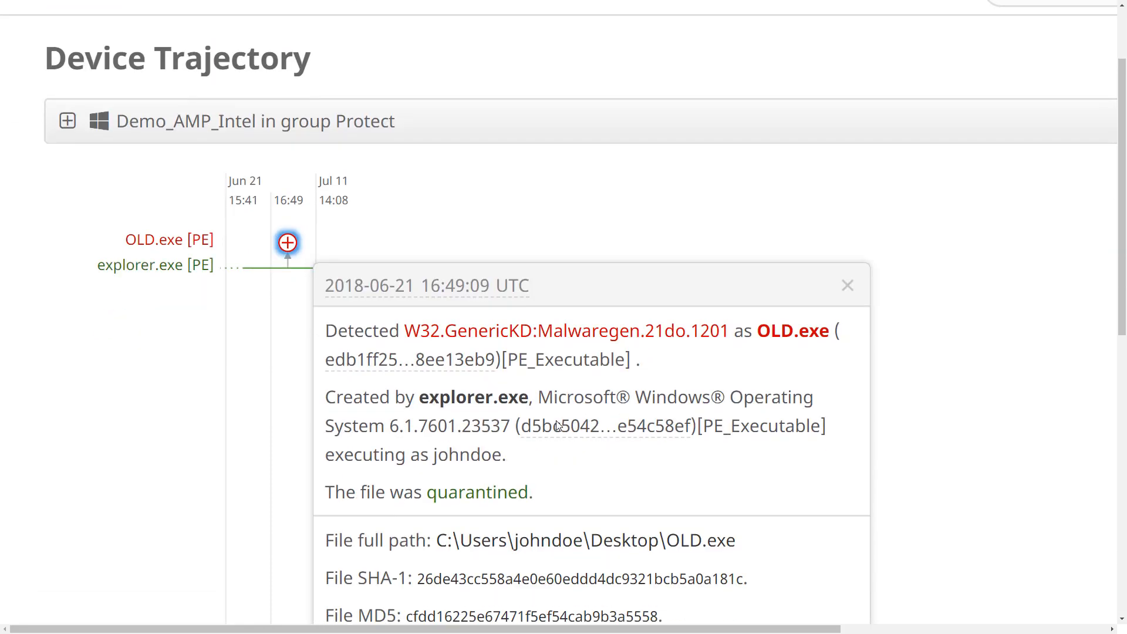
scroll(down, 3)
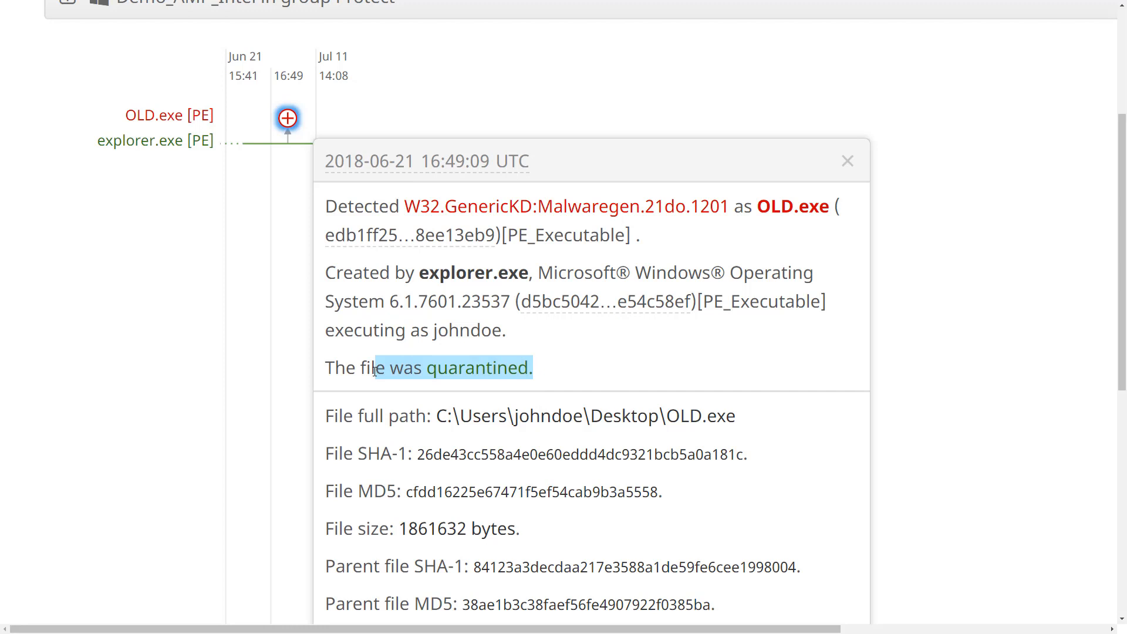